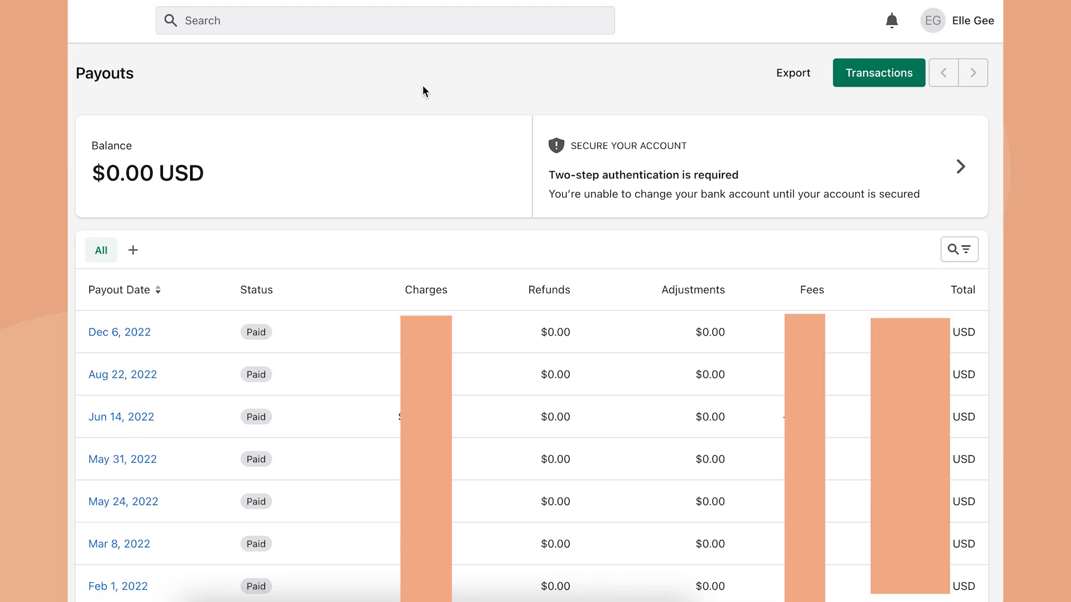
mouse_move(418, 89)
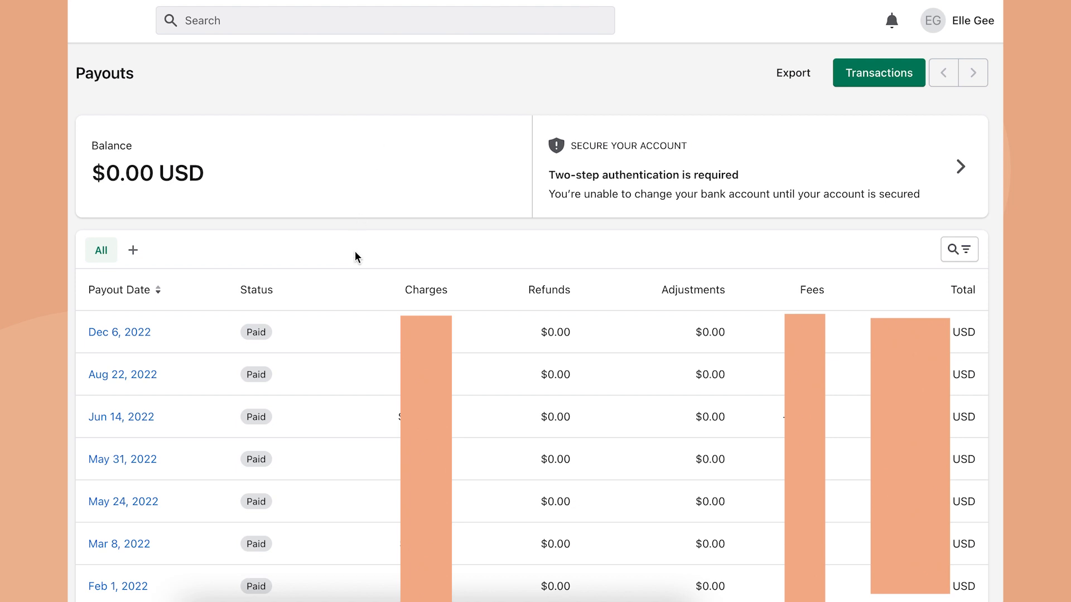
mouse_move(404, 258)
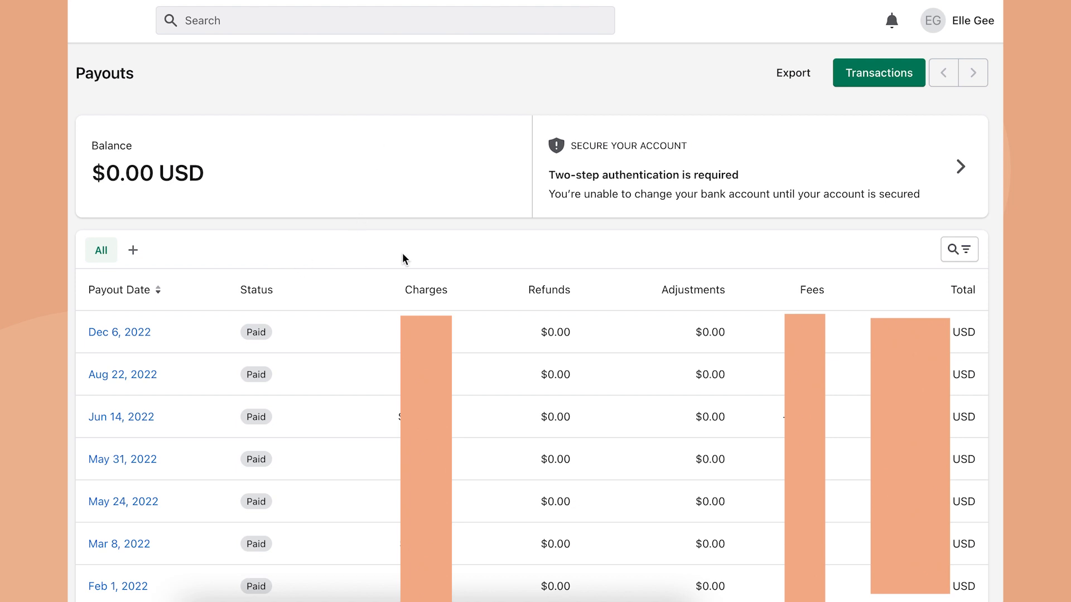
mouse_move(544, 261)
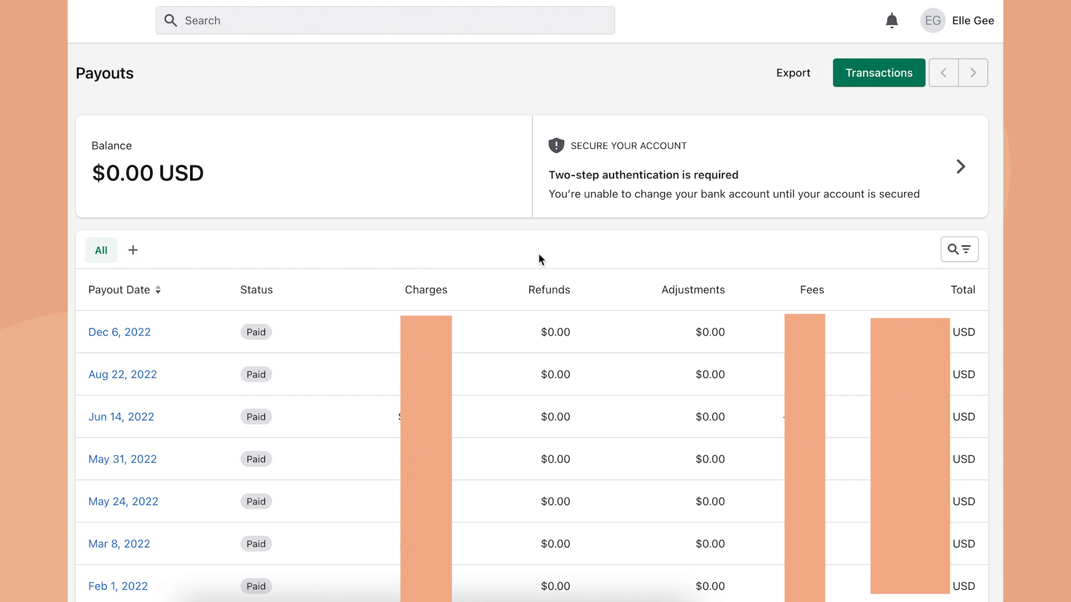
mouse_move(678, 269)
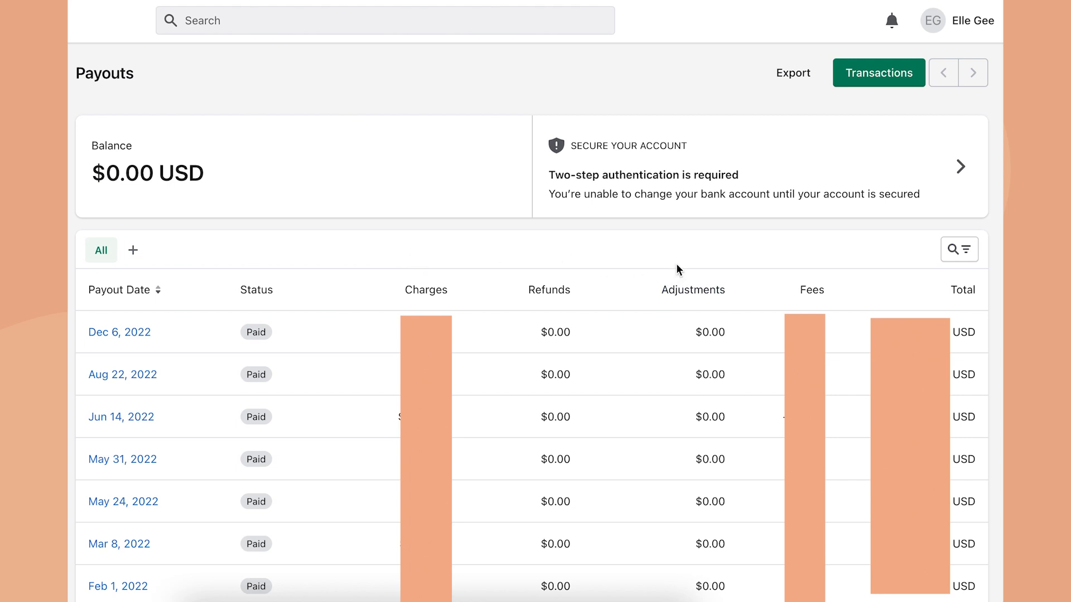
mouse_move(805, 267)
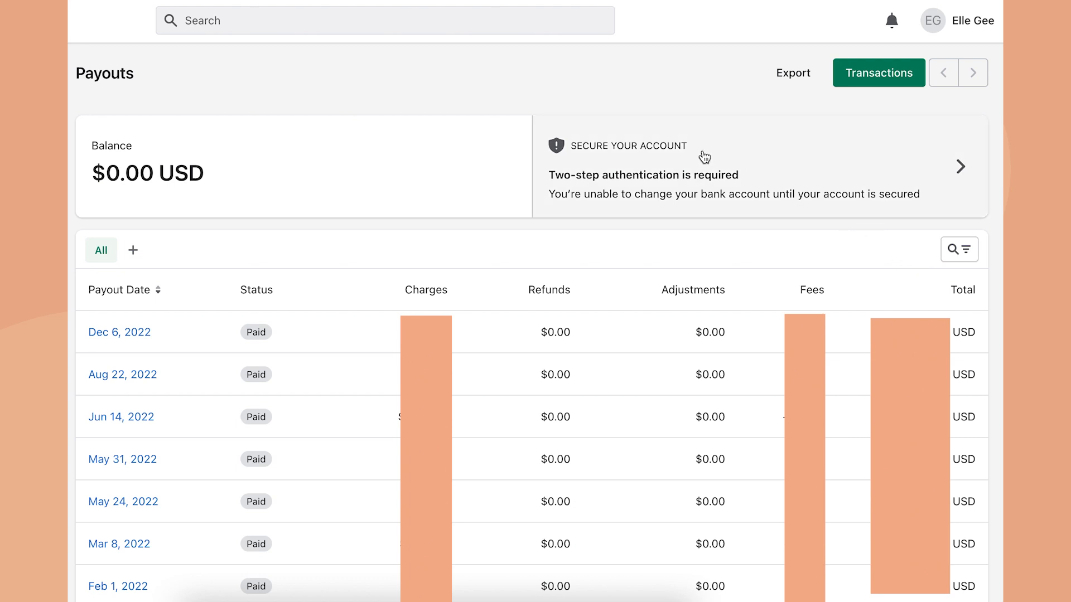
mouse_move(505, 80)
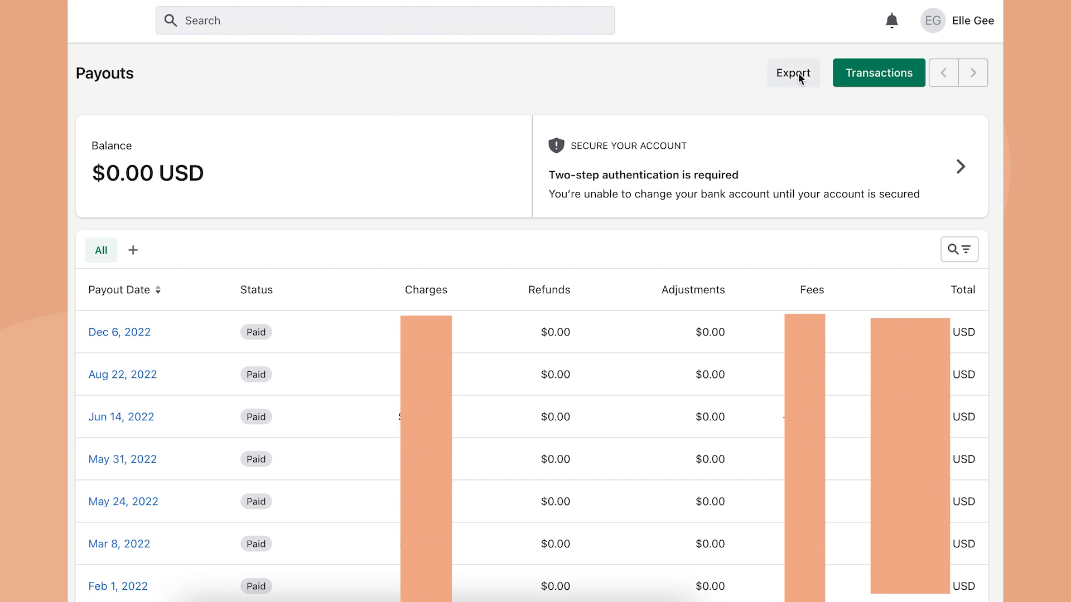
- Bring up the Export payouts dialog from the Payouts page
left_click(792, 73)
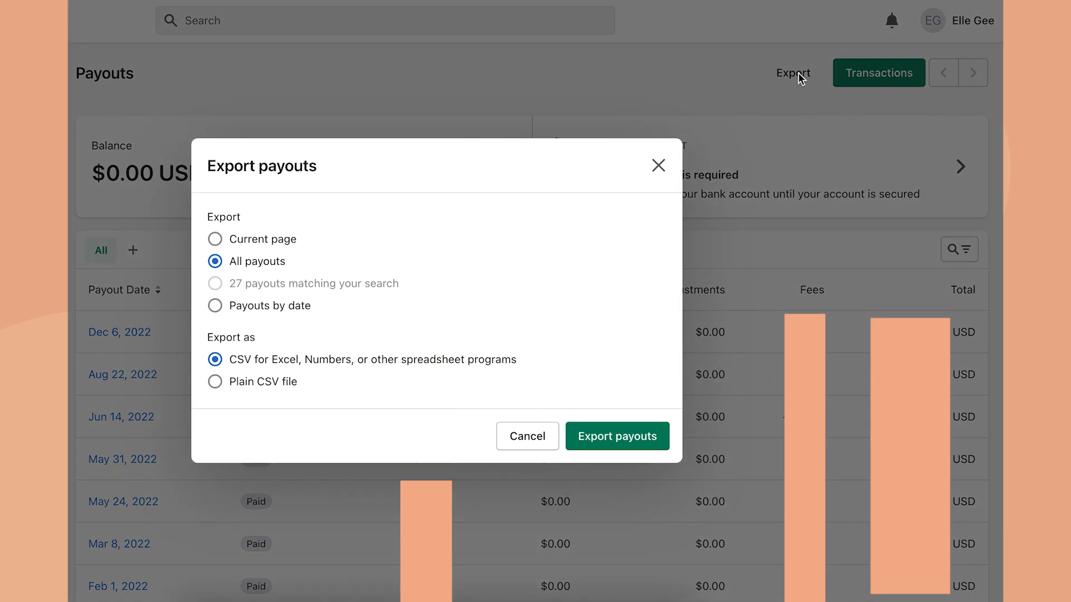
mouse_move(361, 186)
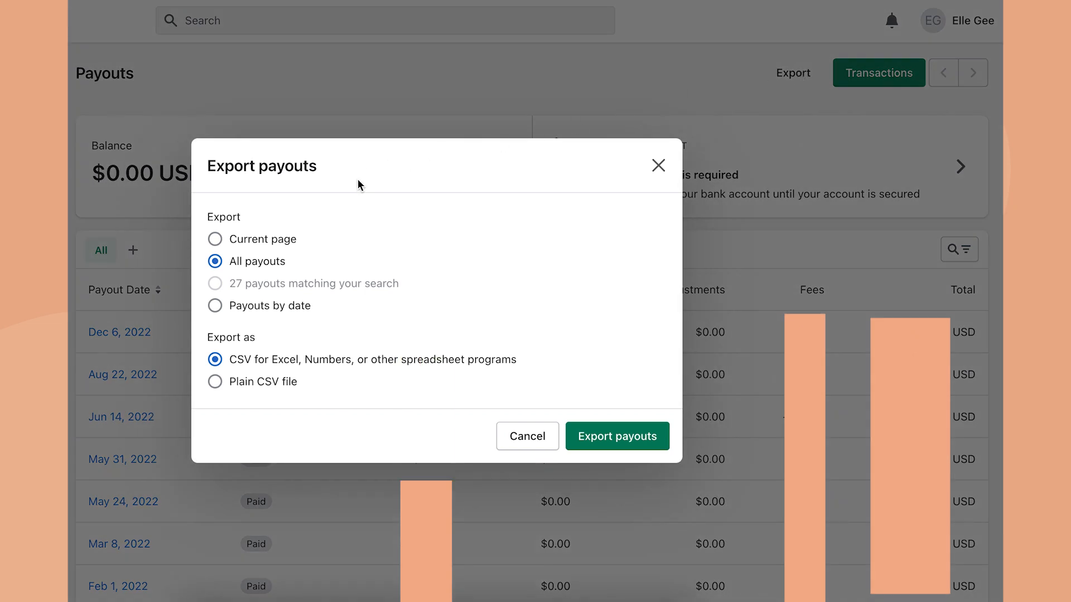
mouse_move(276, 305)
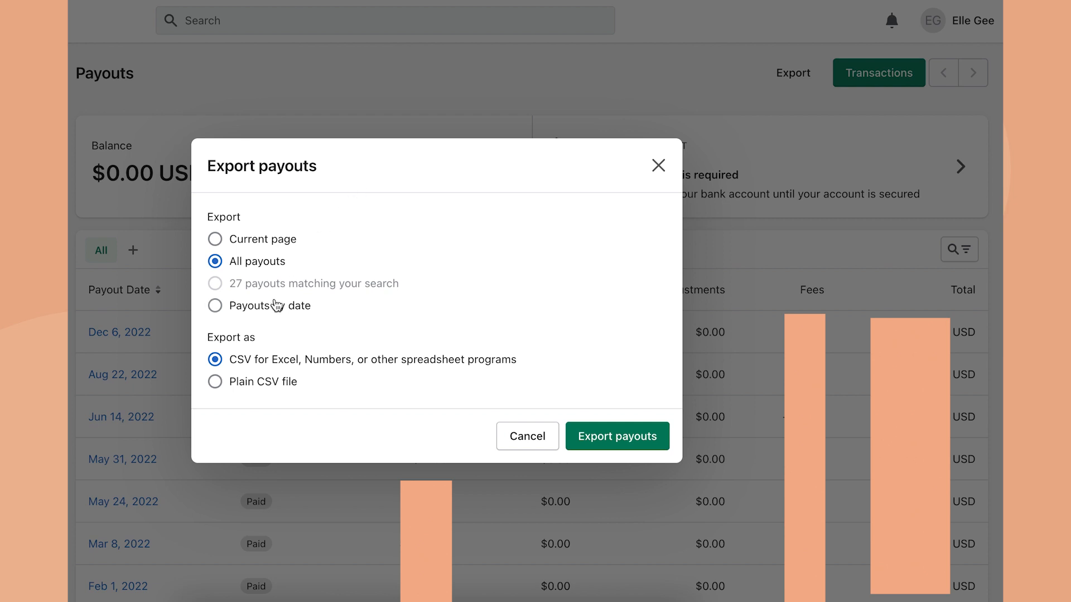
- Switch to Payouts by date and start the range at January 1, 2022
left_click(214, 305)
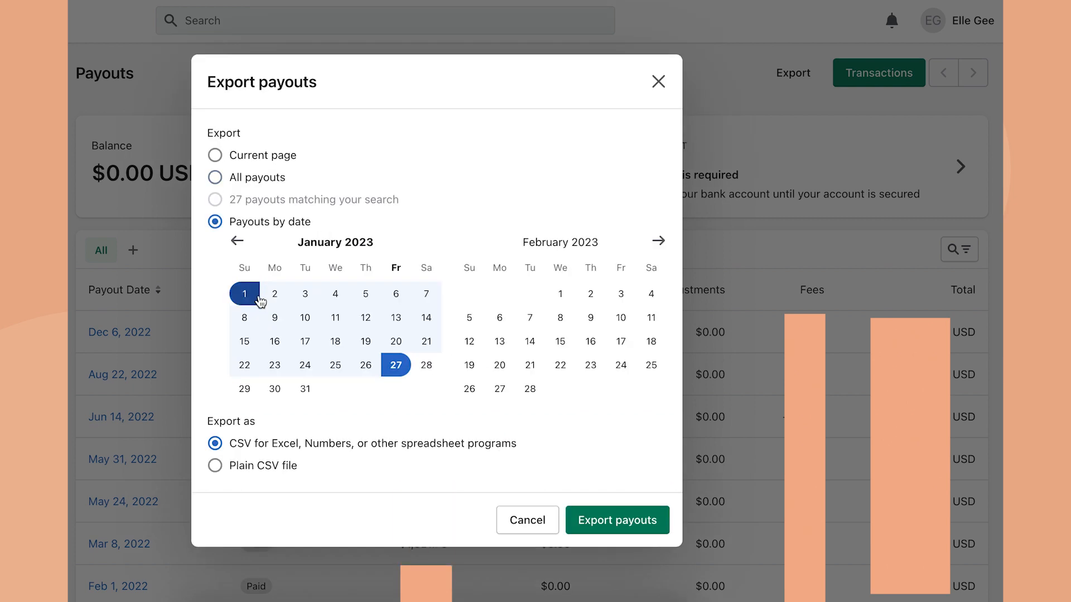
left_click(235, 242)
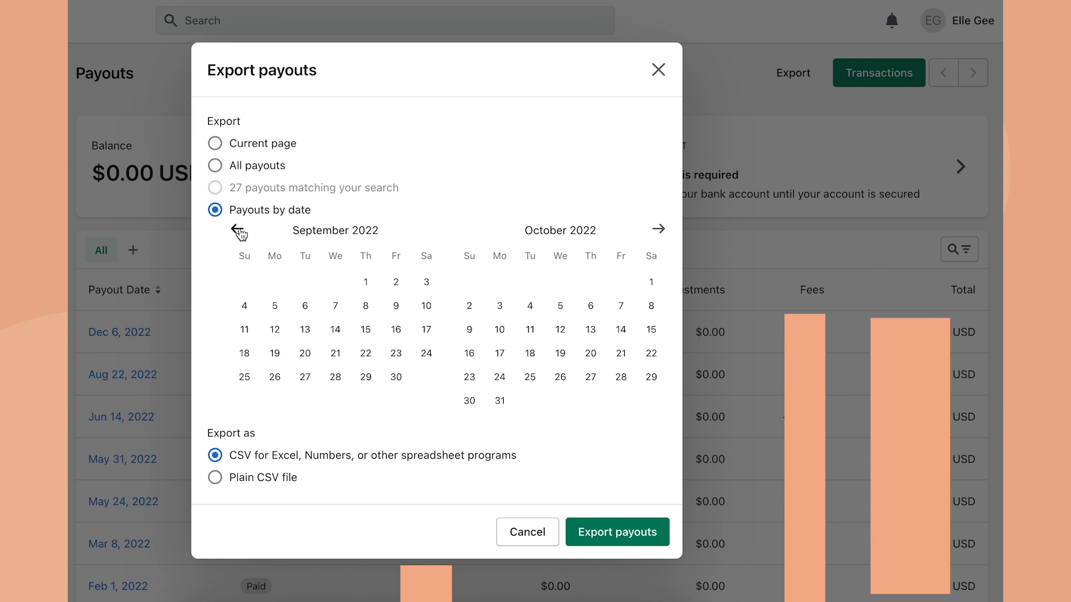
left_click(237, 228)
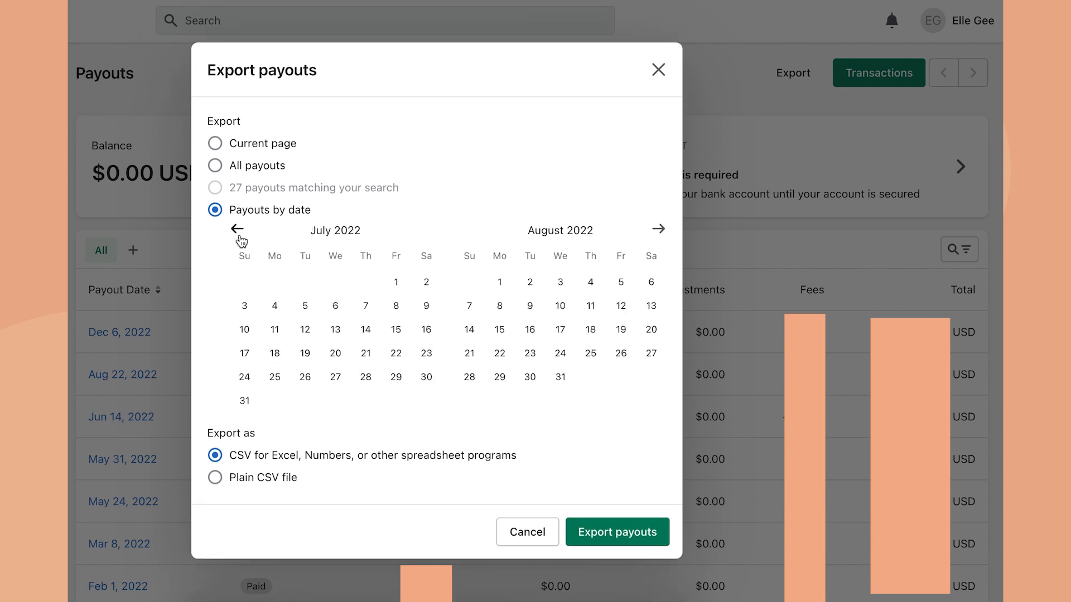
left_click(237, 229)
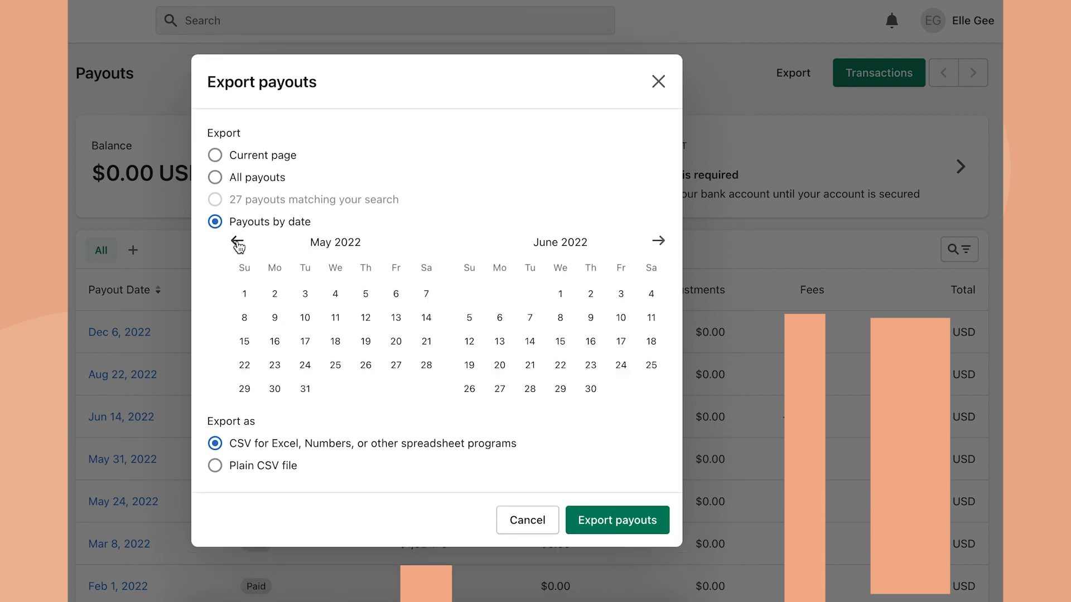
left_click(237, 242)
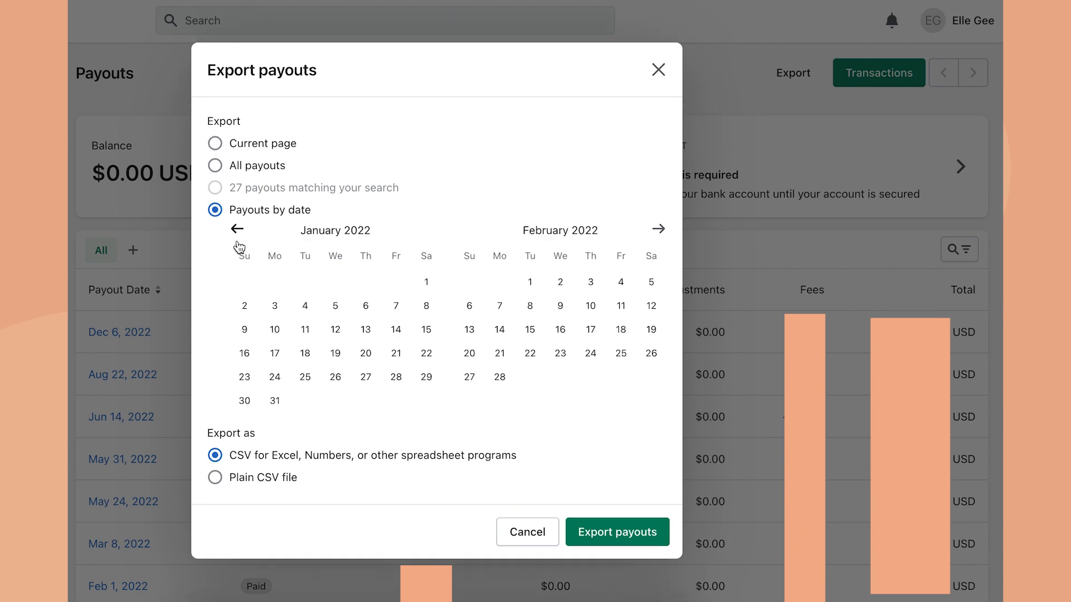
left_click(425, 281)
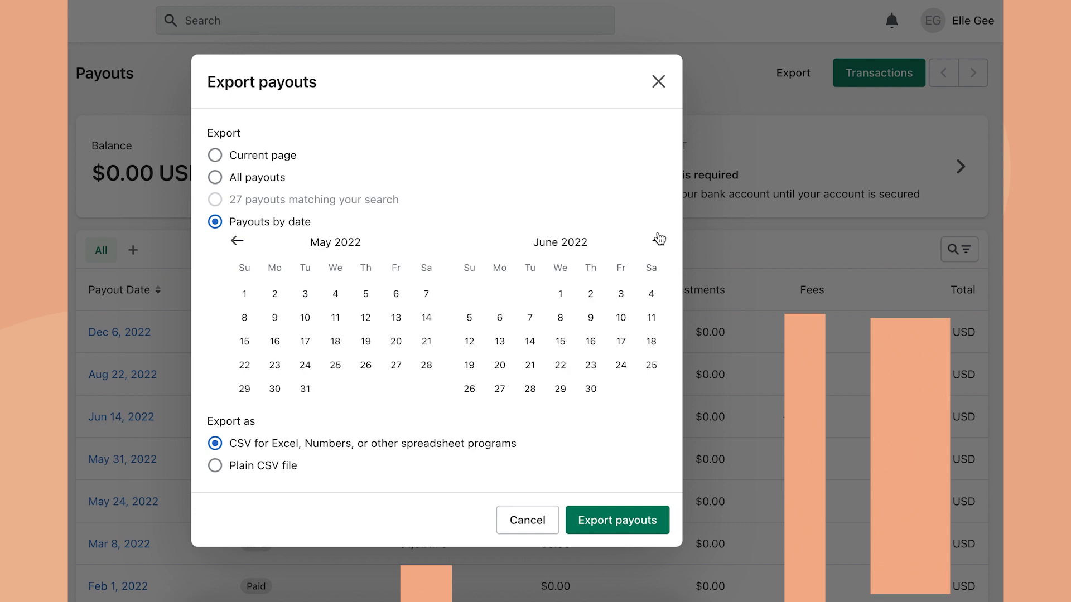
- End the range on December 31, 2022 and export as spreadsheet-ready CSV
left_click(658, 241)
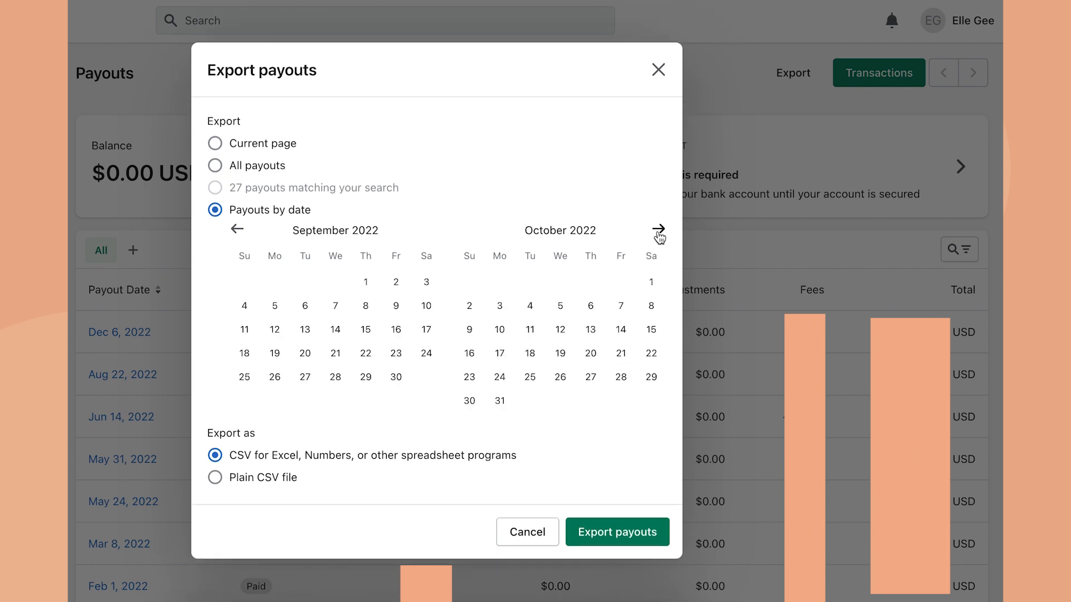
left_click(658, 230)
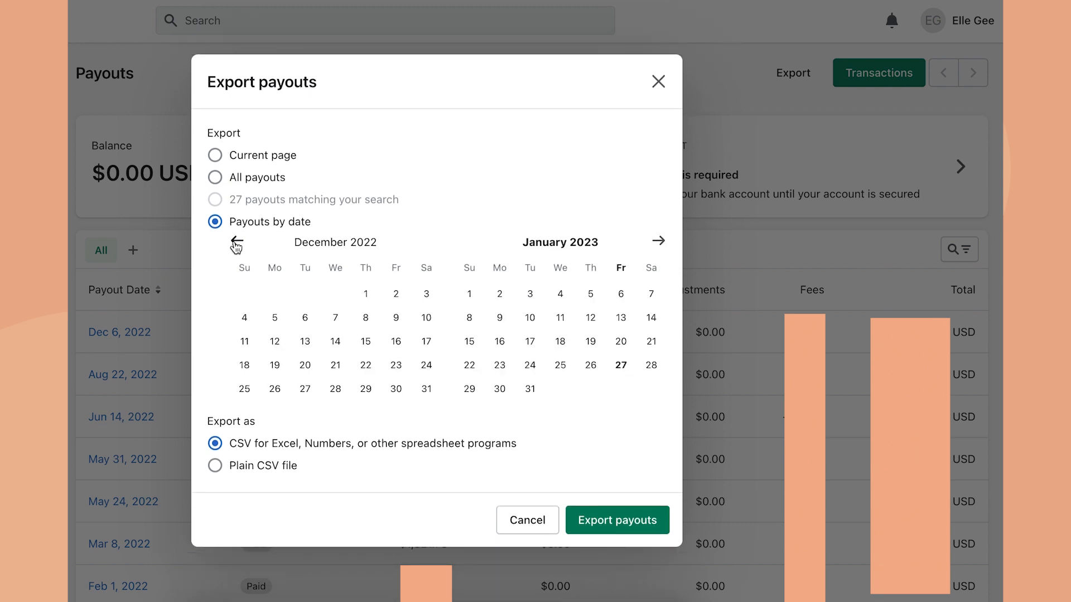
left_click(425, 388)
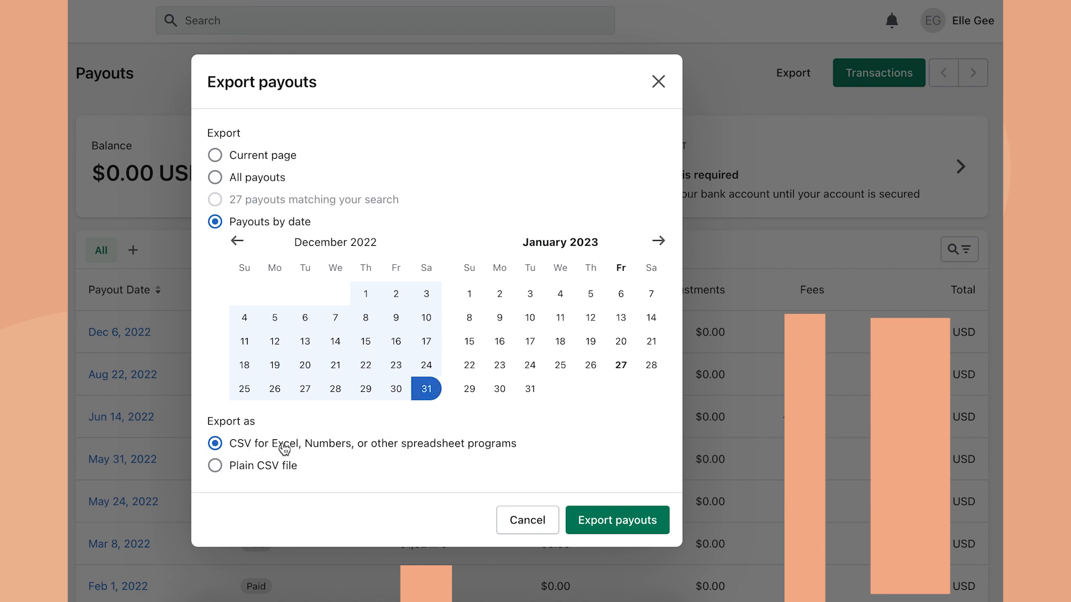
mouse_move(336, 450)
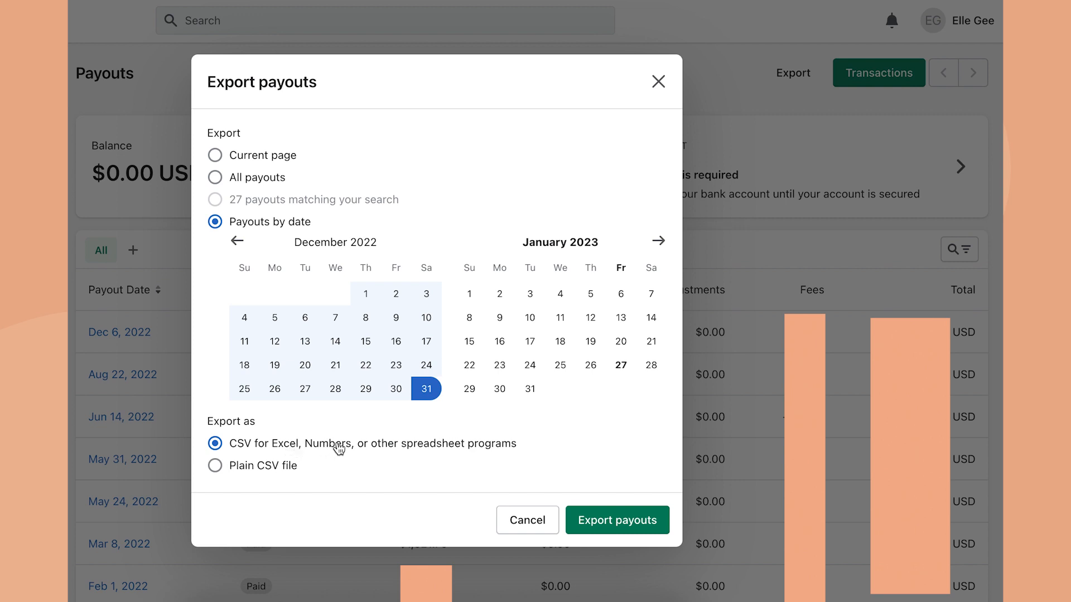
mouse_move(468, 451)
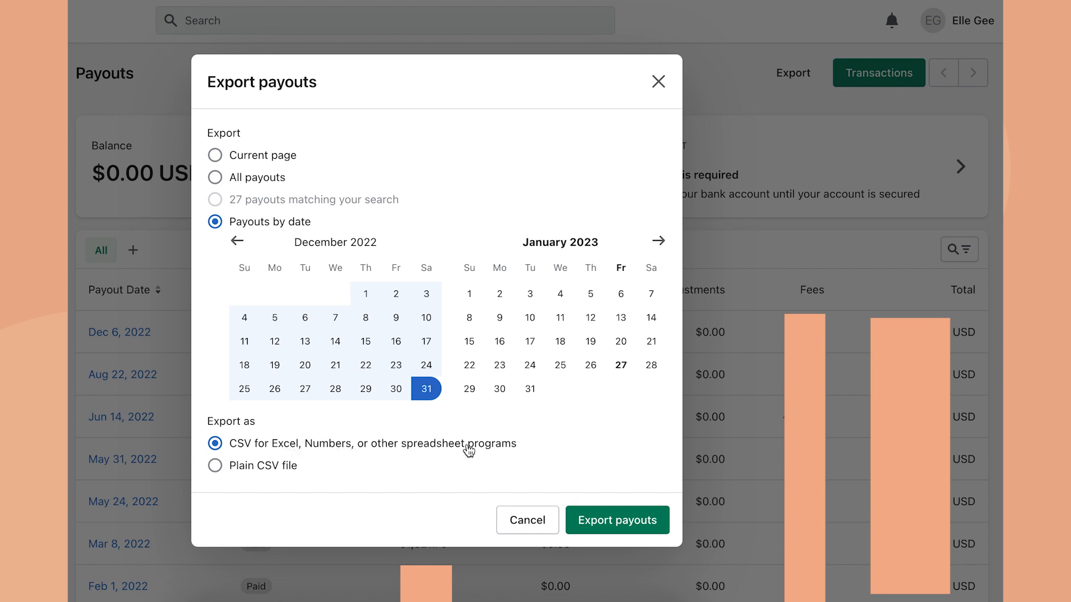
left_click(616, 520)
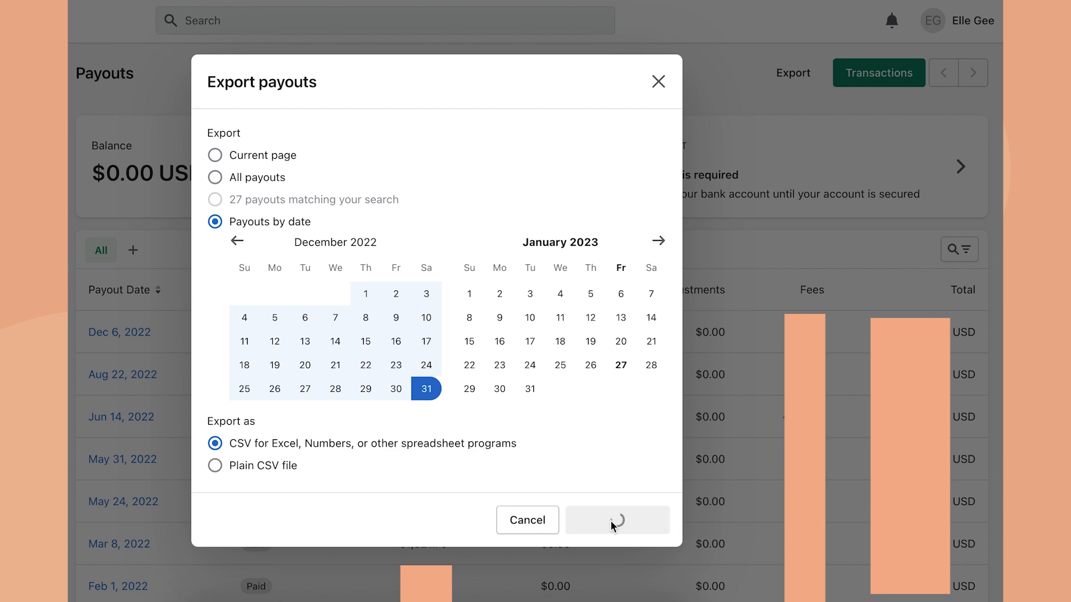
- Download payouts_export_1.csv from the Shopify export email and view it in Numbers
left_click(616, 520)
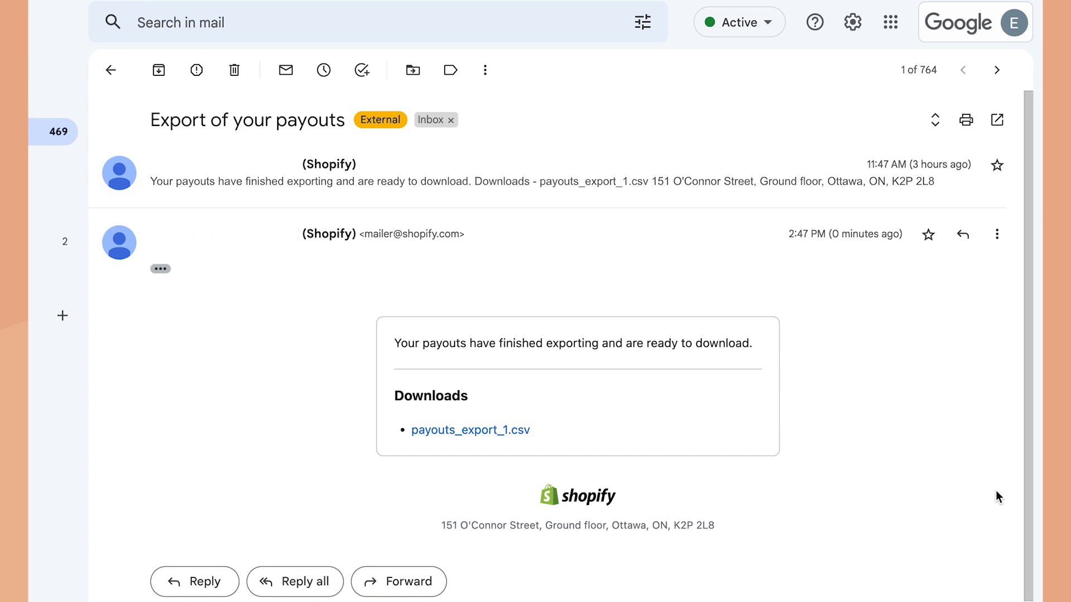
mouse_move(470, 430)
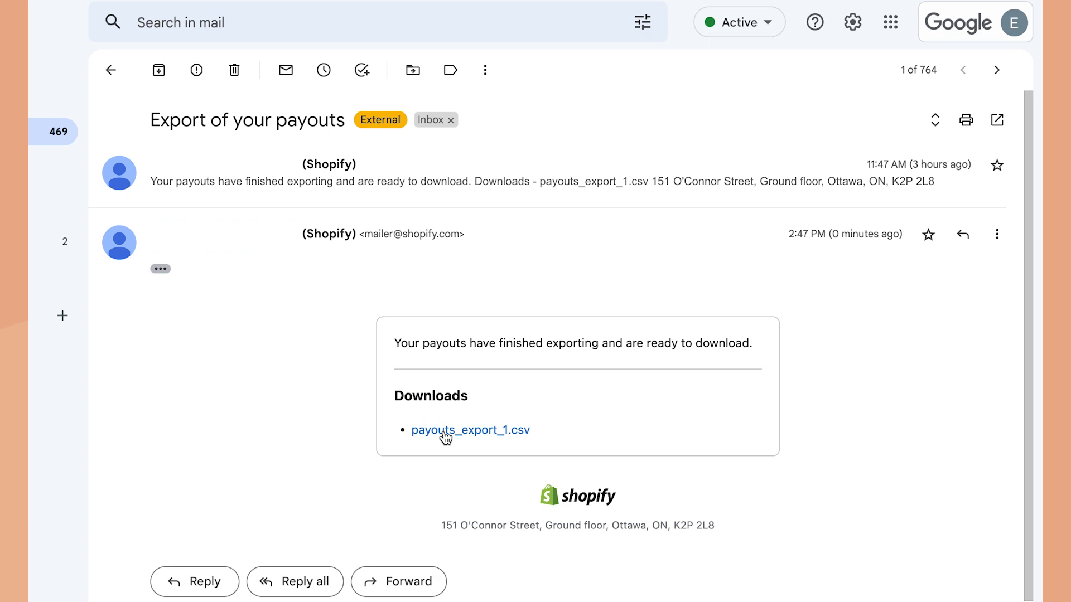
left_click(471, 431)
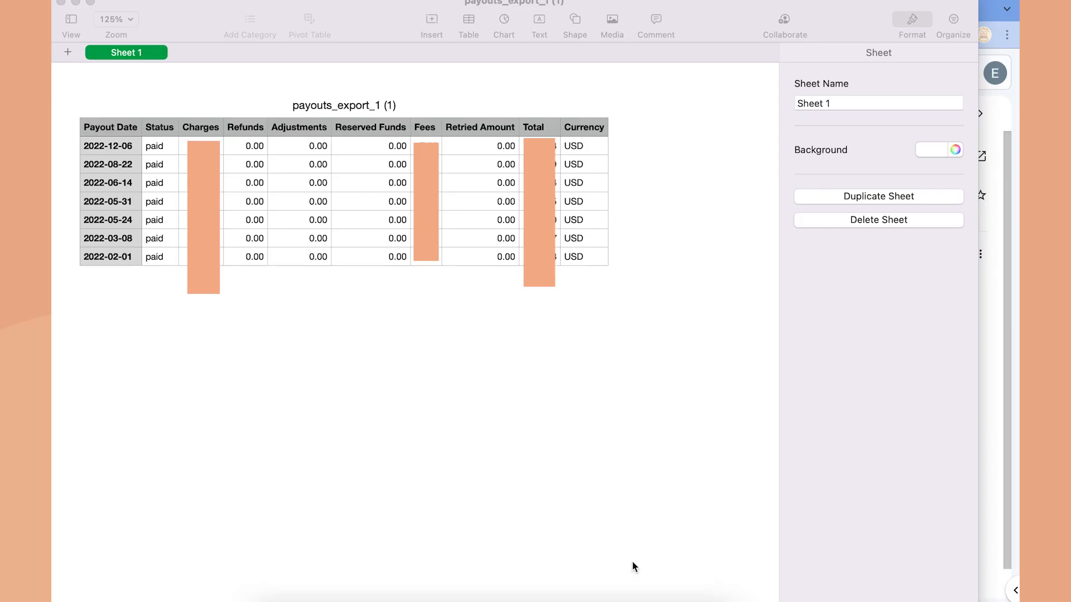
mouse_move(693, 455)
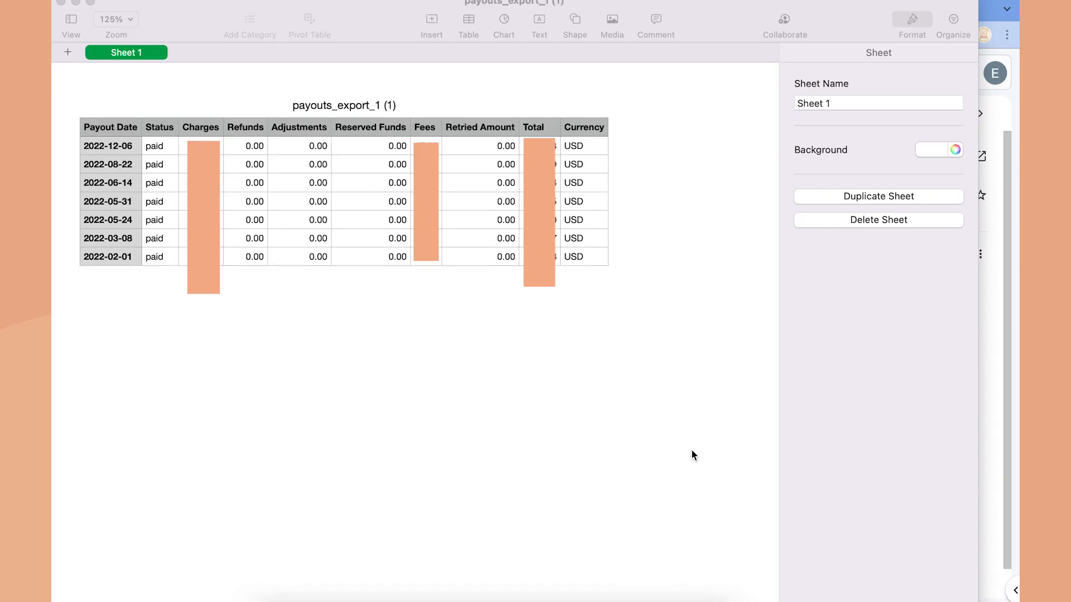